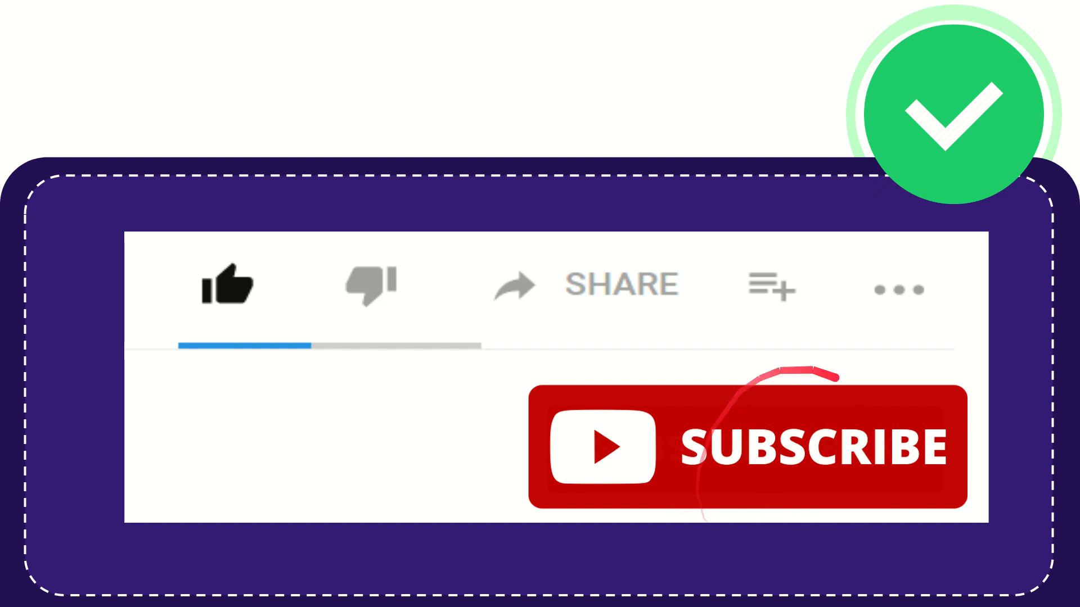
pyautogui.click(228, 286)
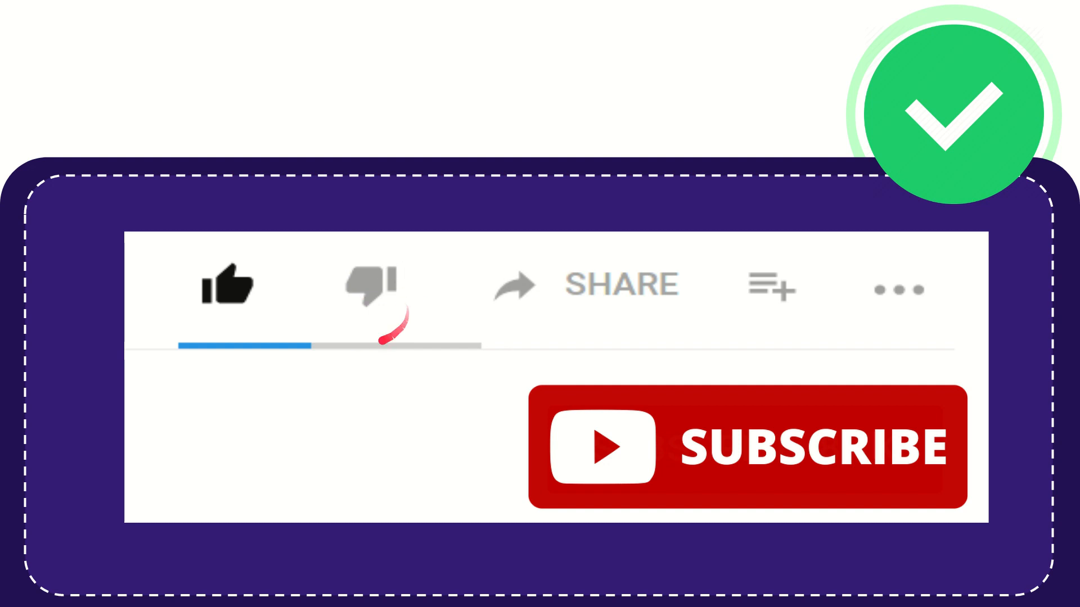
pyautogui.click(370, 286)
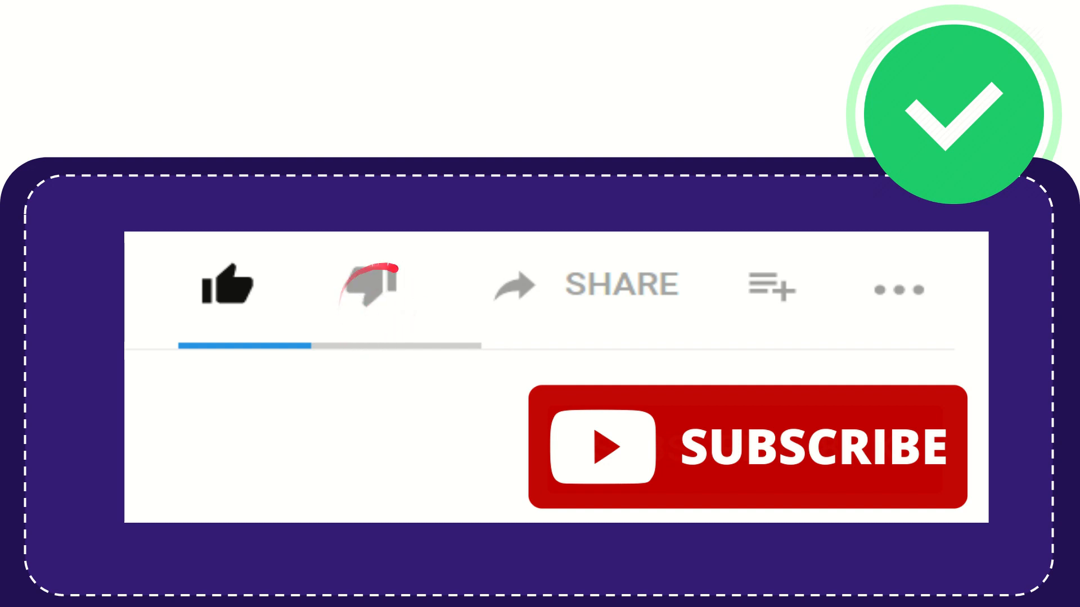